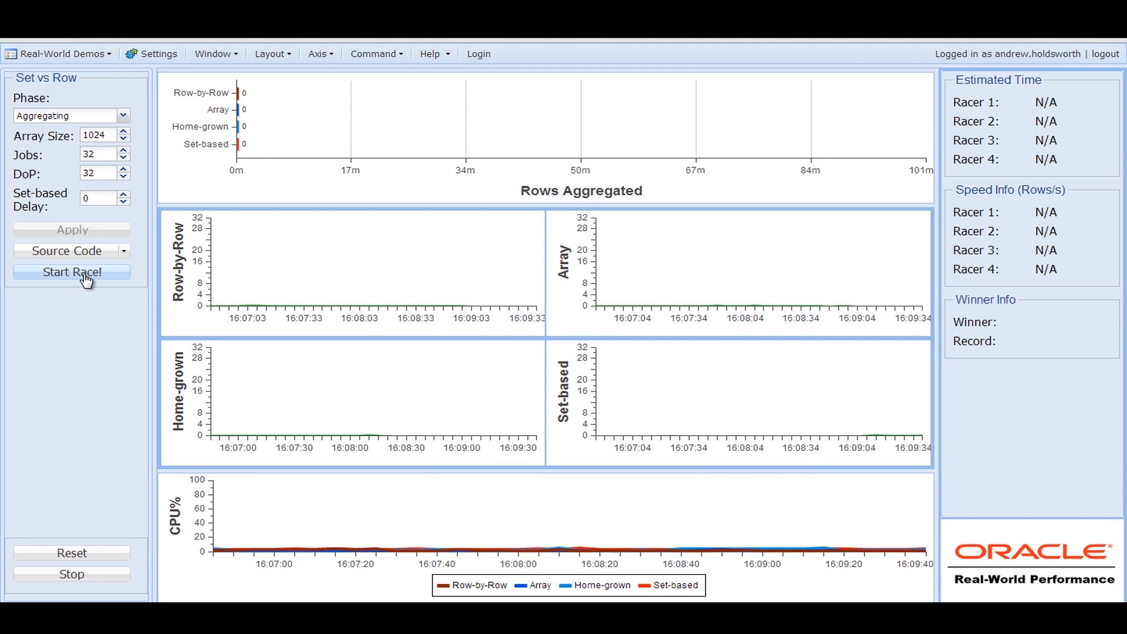
# Step: Start the aggregating race and let Set-based win with 100,964,071 rows in 10 seconds
pyautogui.click(71, 272)
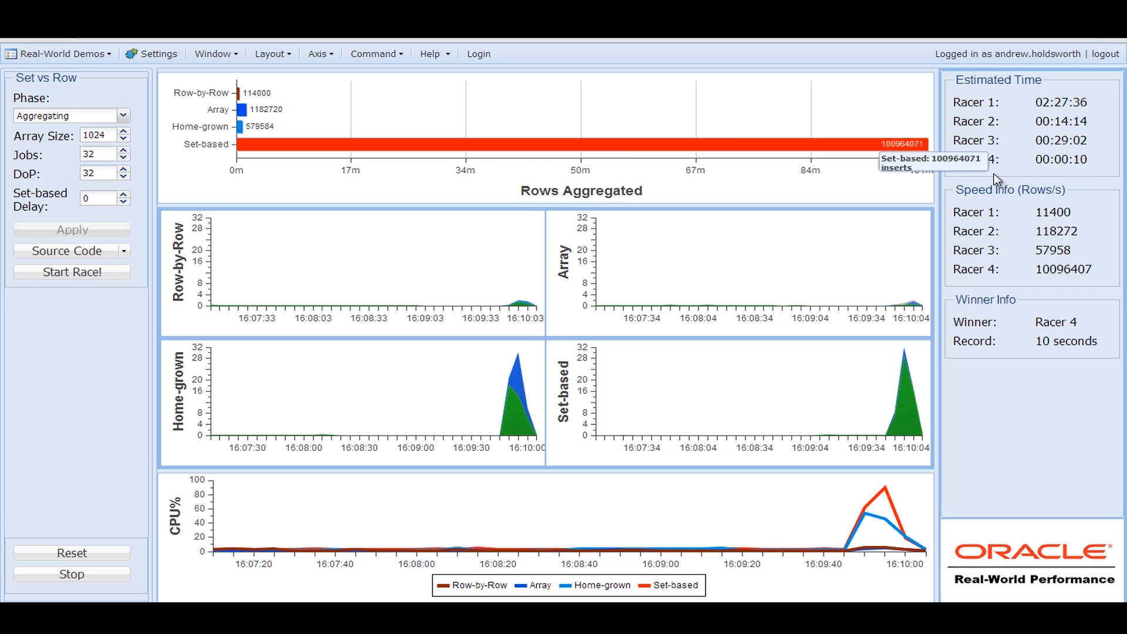
pyautogui.moveTo(1043, 95)
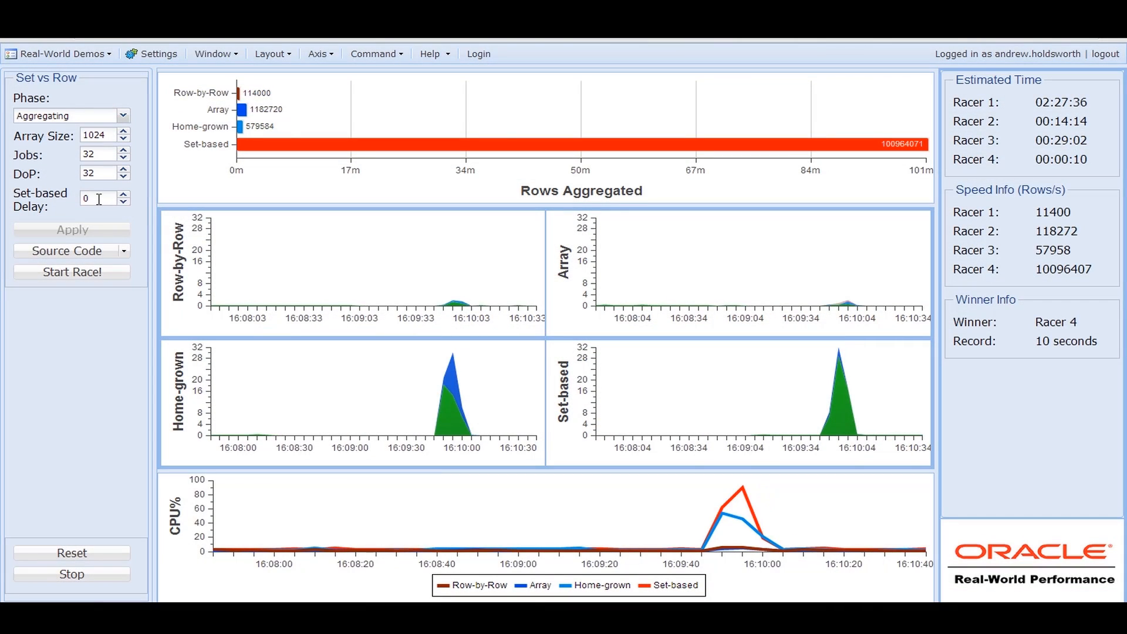
# Step: Change the Set-based delay to 25 and apply it
pyautogui.click(97, 198)
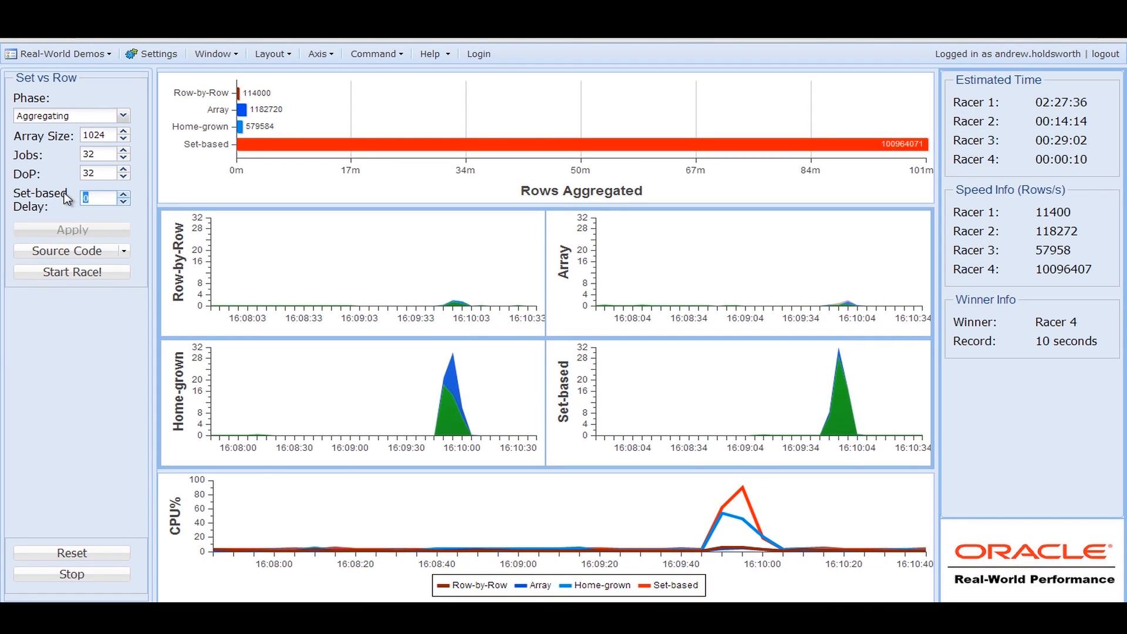
pyautogui.write('25')
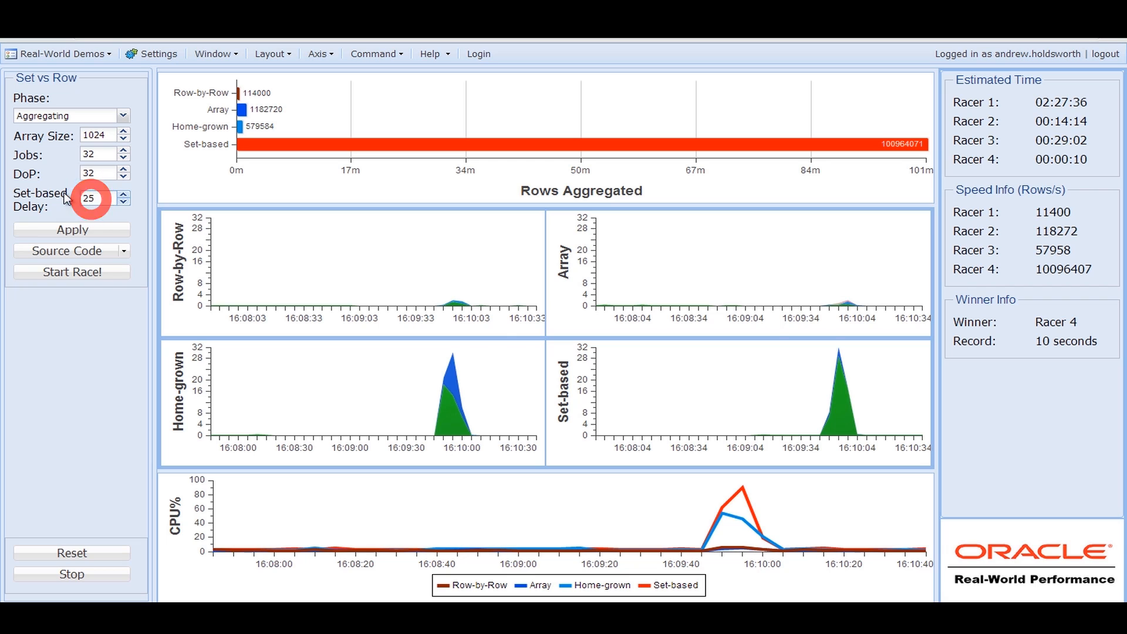
pyautogui.click(71, 230)
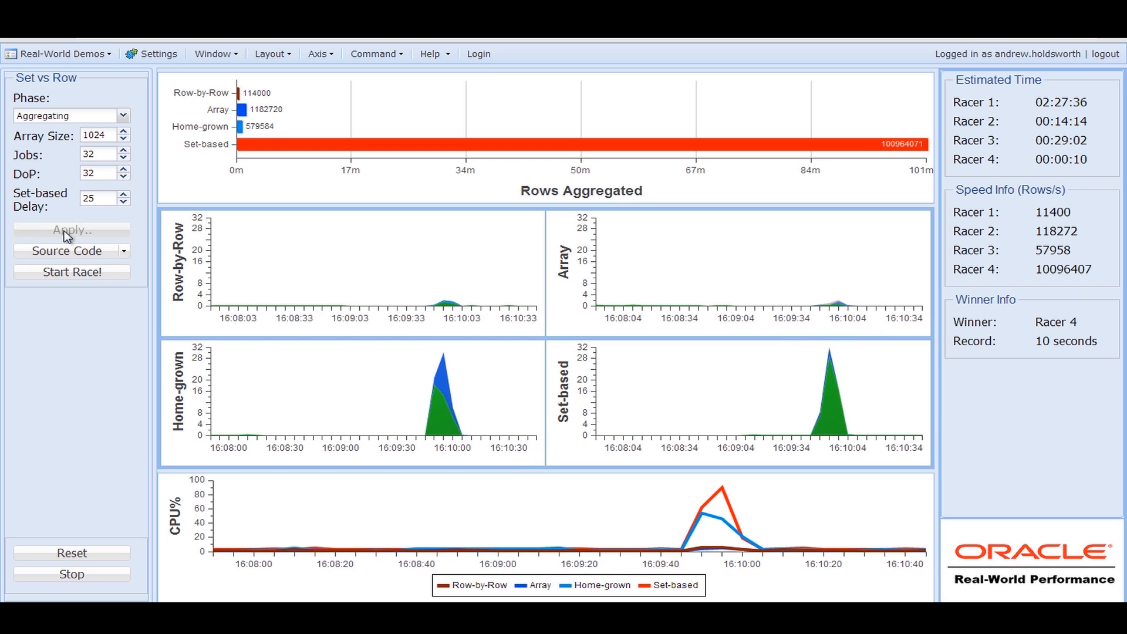
pyautogui.moveTo(71, 272)
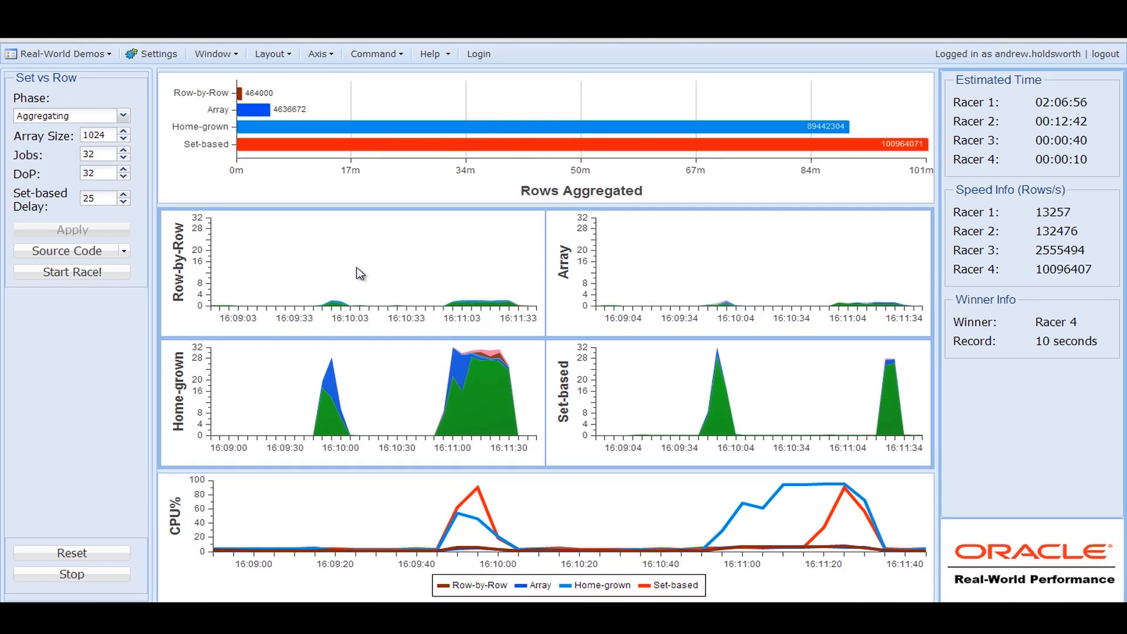
pyautogui.moveTo(782, 304)
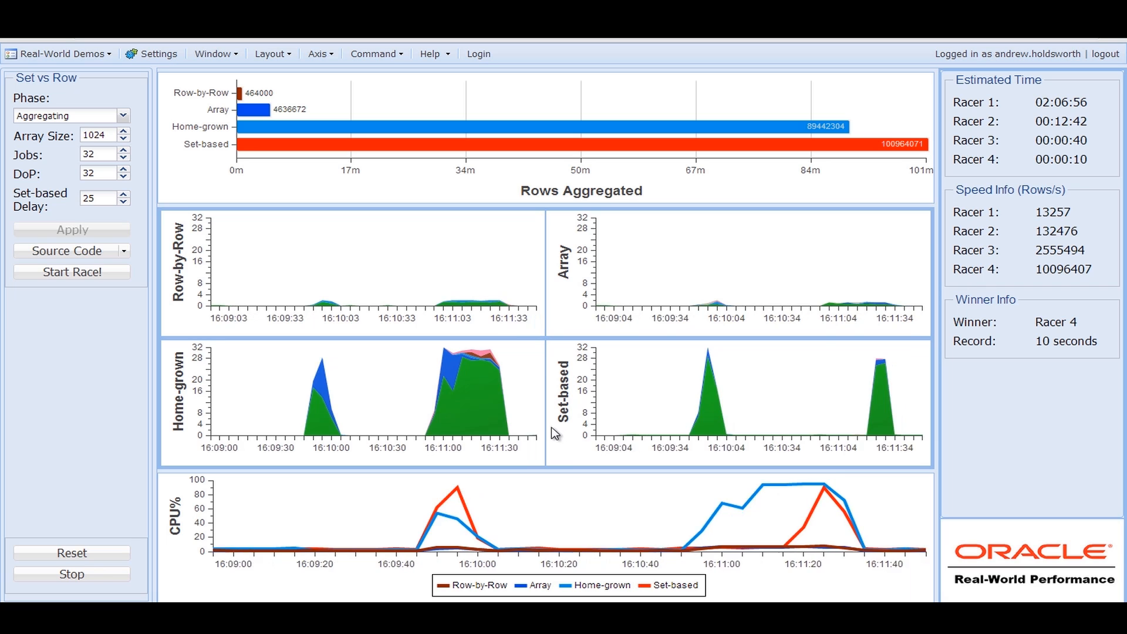
pyautogui.moveTo(405, 388)
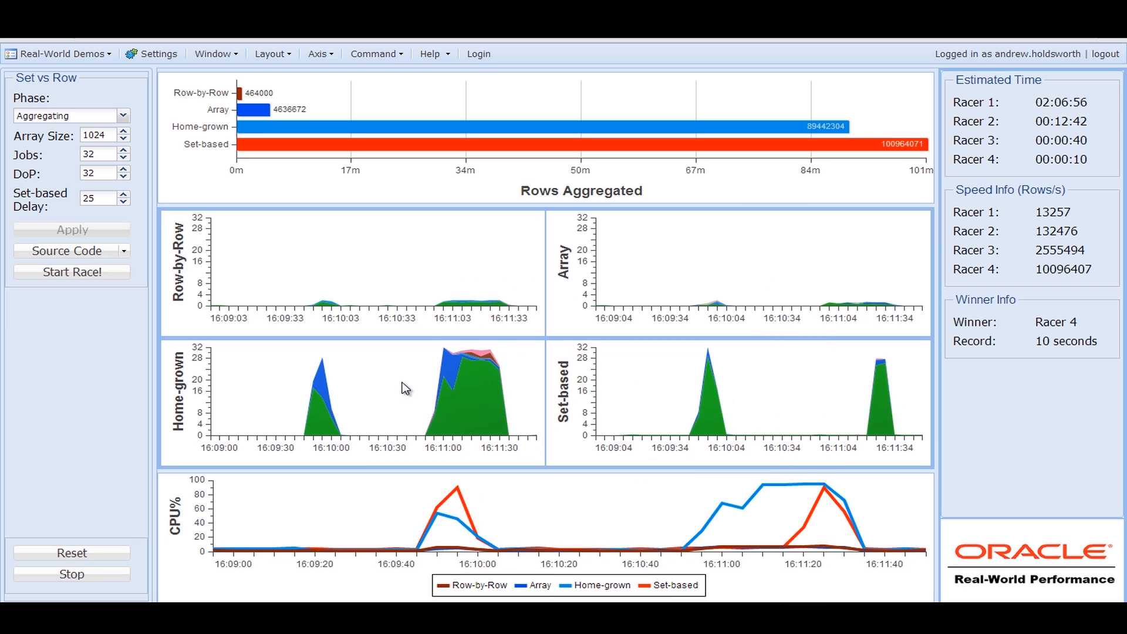
pyautogui.moveTo(408, 387)
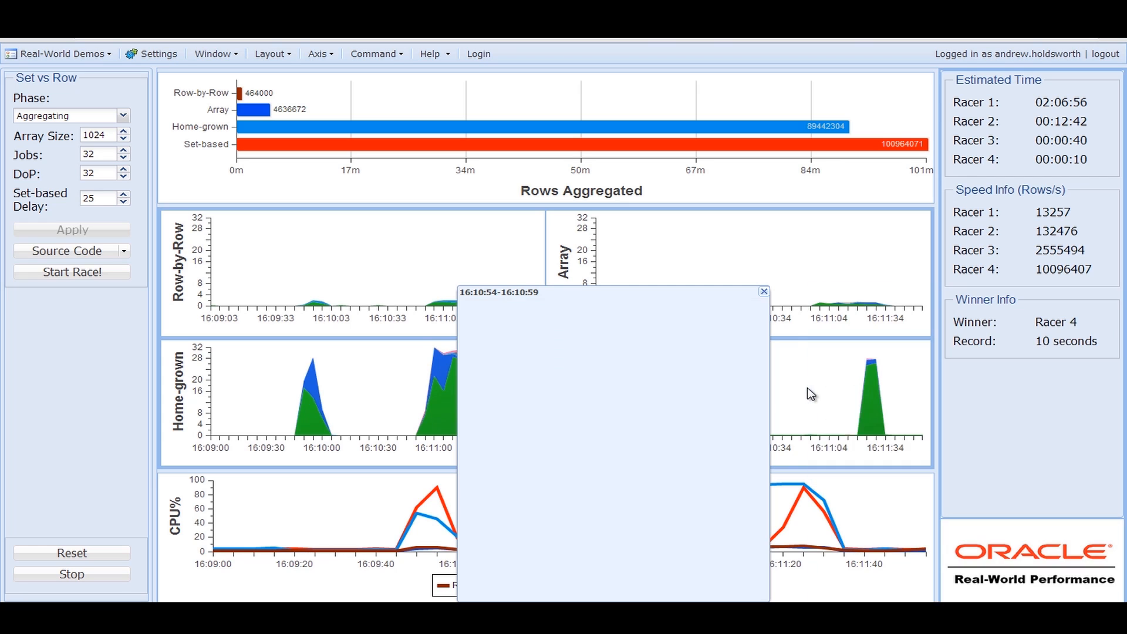
# Step: Dismiss the empty breakdown and show wait events for the Home-grown activity peak
pyautogui.click(764, 291)
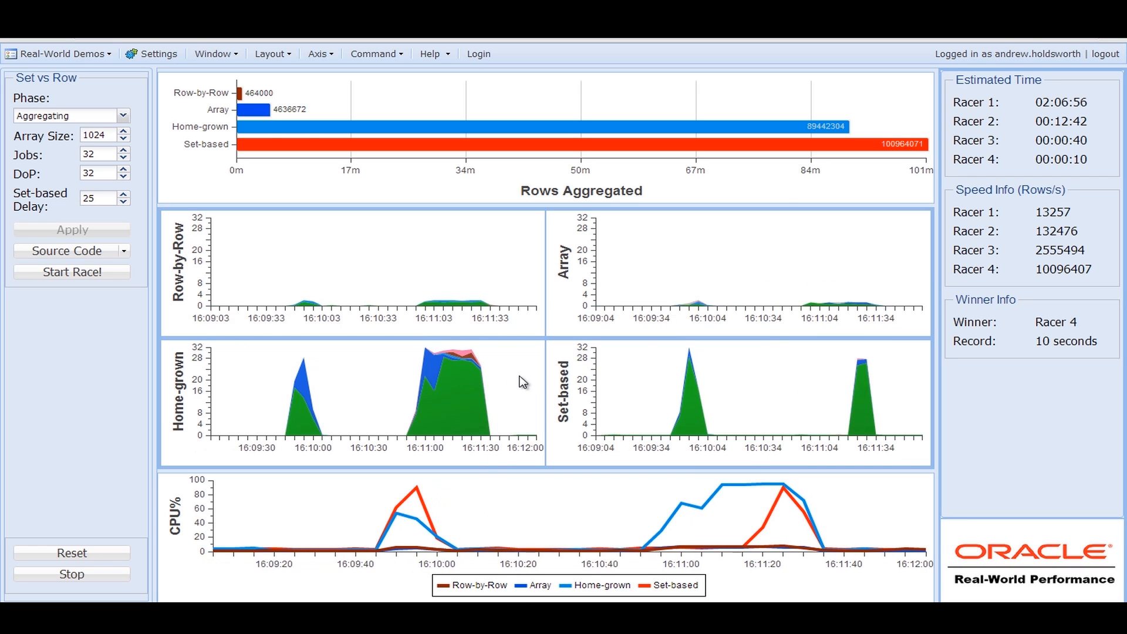
pyautogui.moveTo(530, 382)
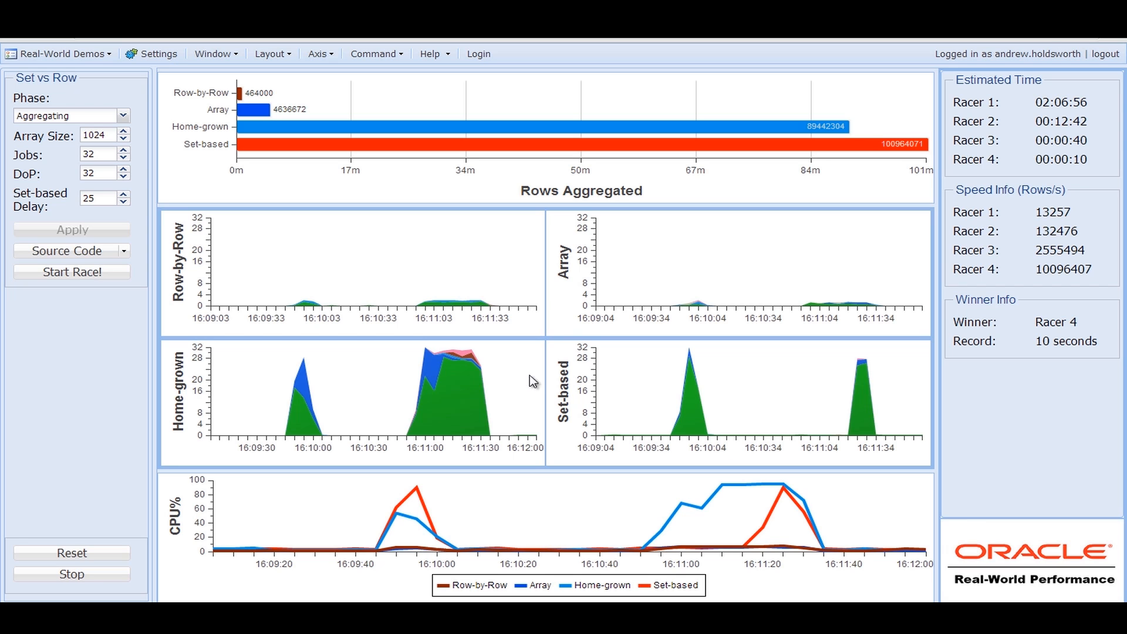
pyautogui.moveTo(612, 400)
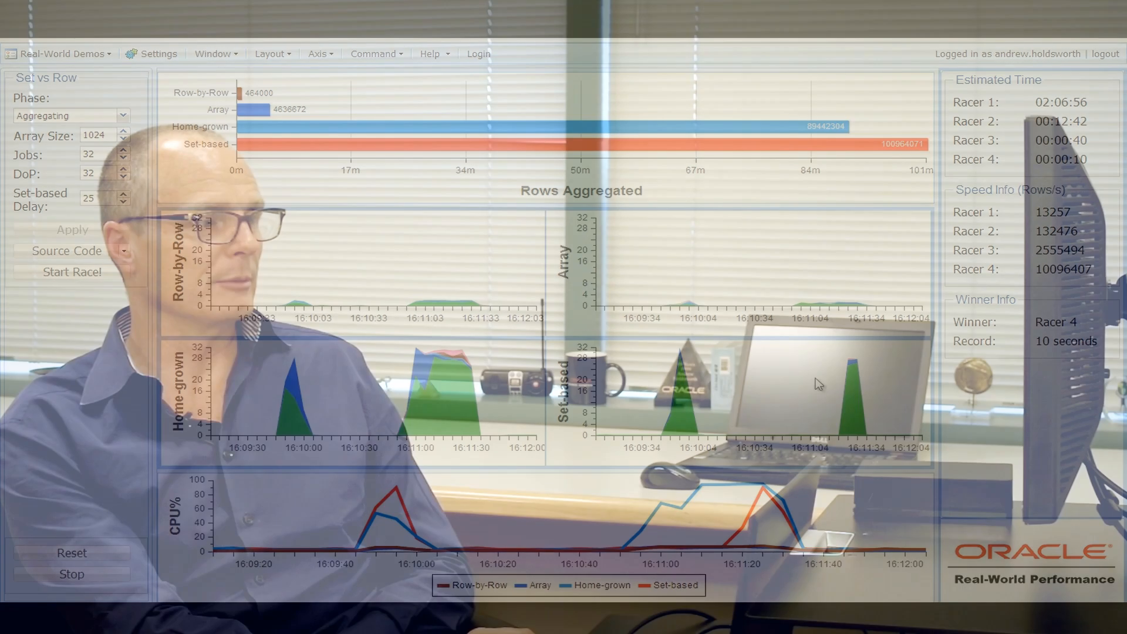
pyautogui.click(424, 421)
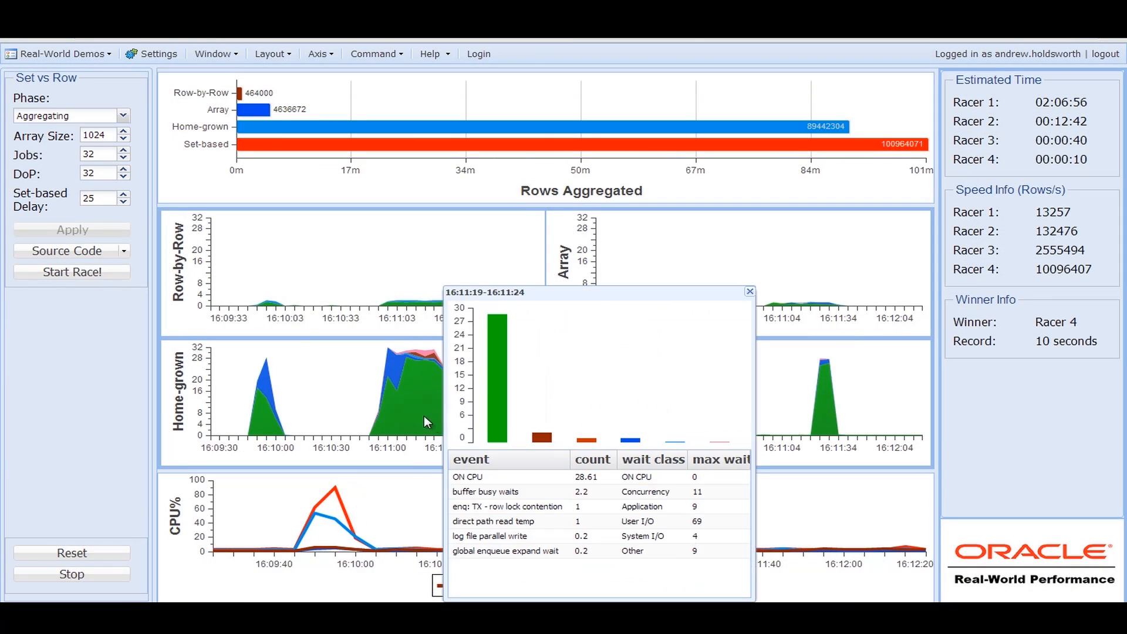
# Step: Close the wait-event popup and expand the Source Code dropdown of racers
pyautogui.click(749, 292)
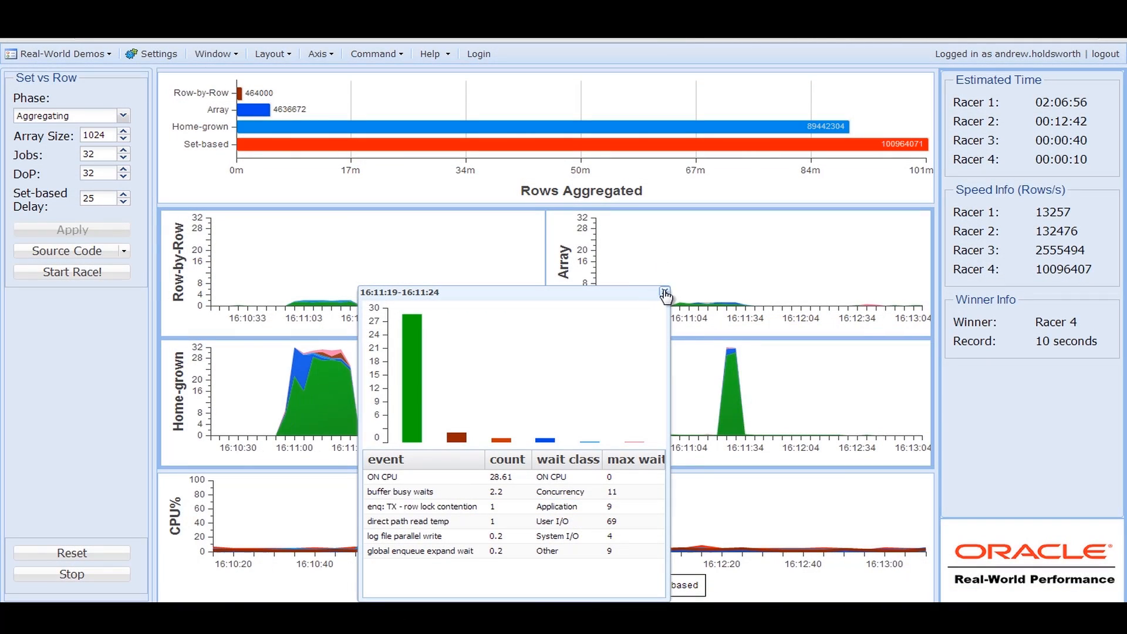
pyautogui.click(662, 294)
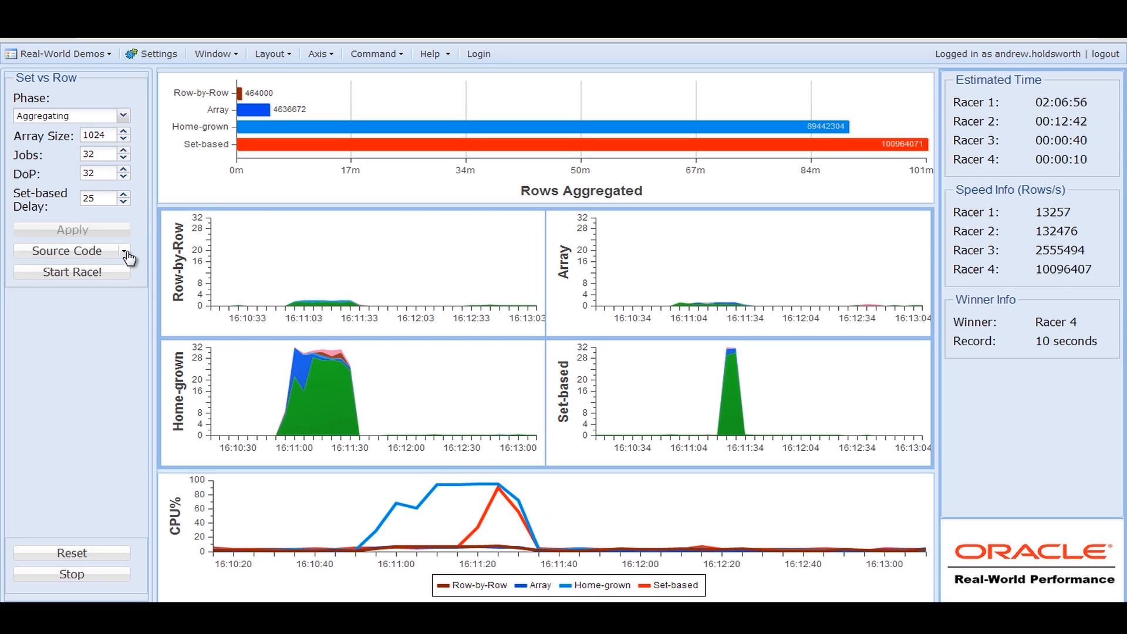
pyautogui.click(66, 251)
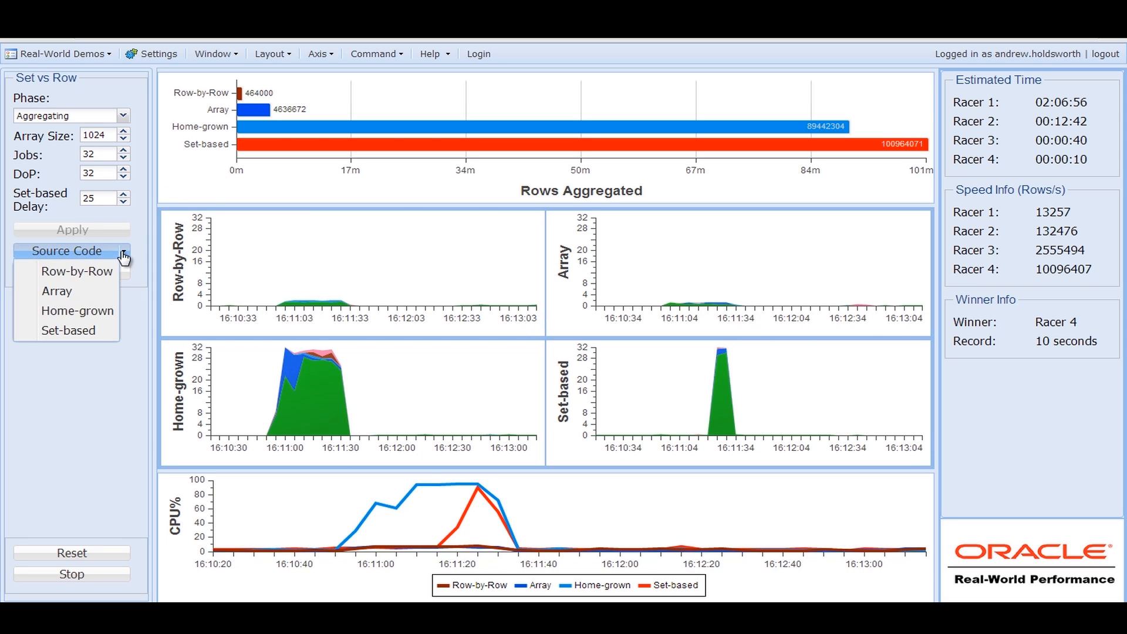
# Step: Choose Row-by-Row from the source code list to display its cursor procedure
pyautogui.click(77, 271)
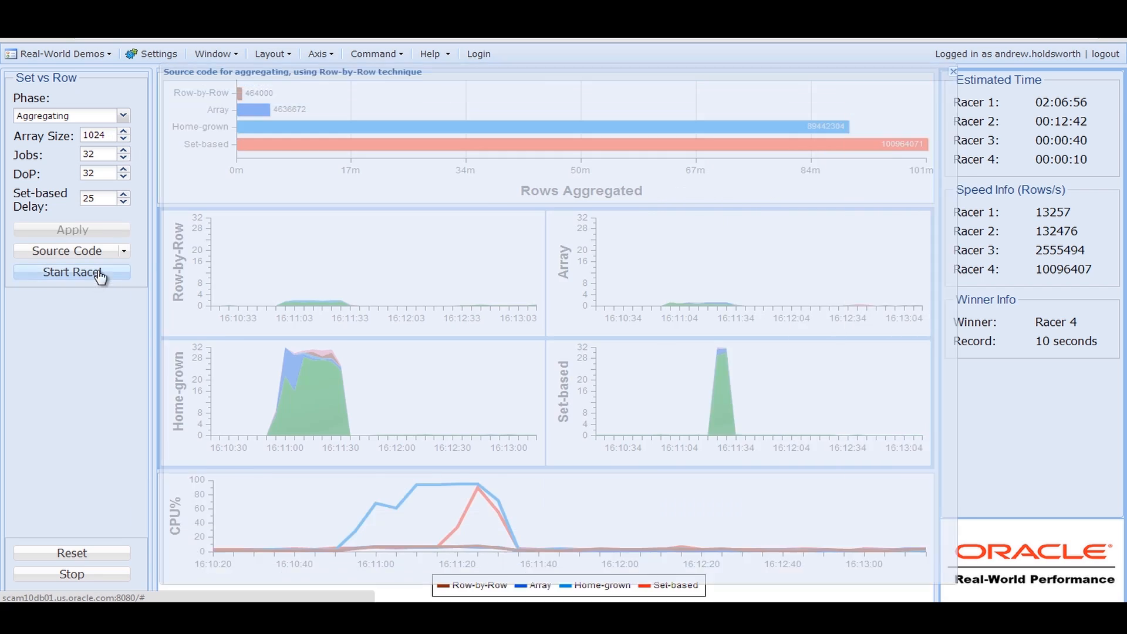
pyautogui.click(67, 250)
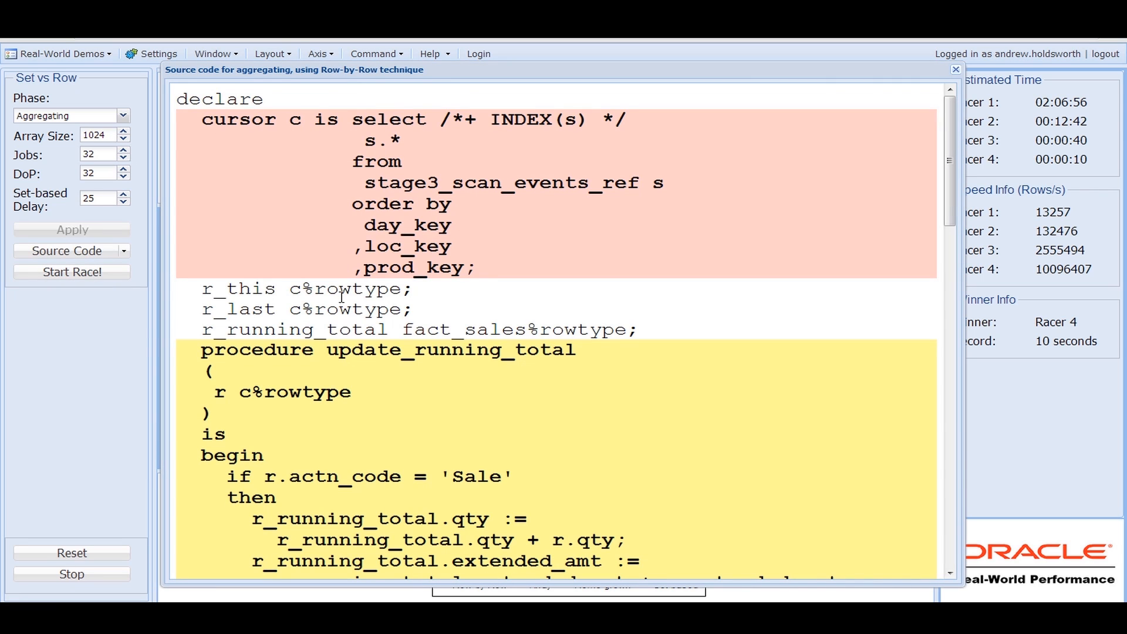
pyautogui.moveTo(963, 221)
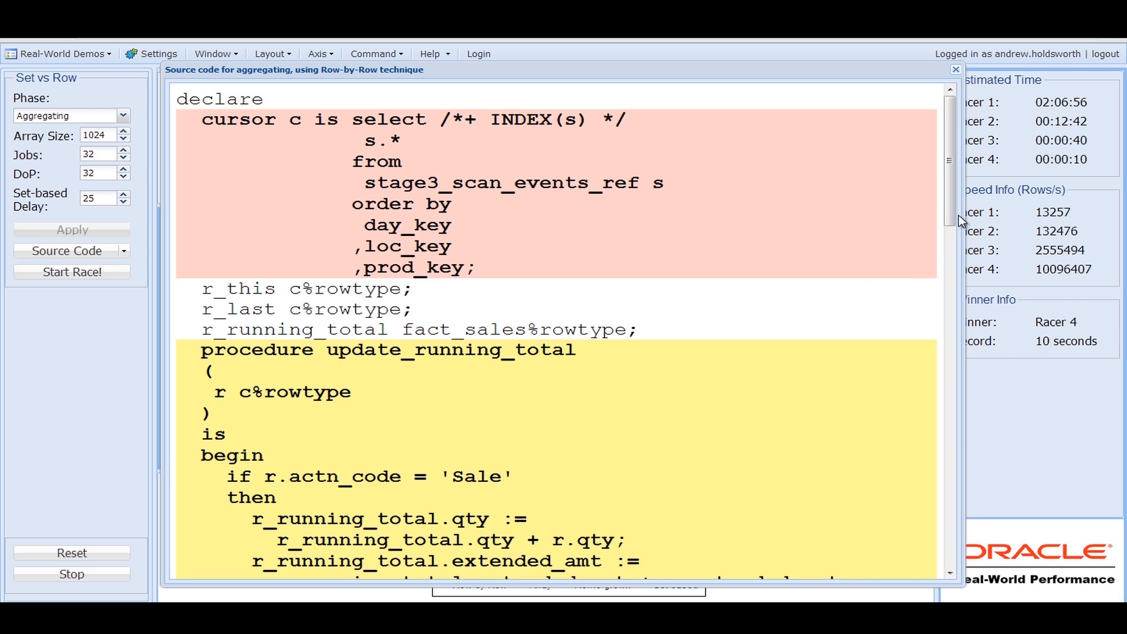
pyautogui.scroll(-3)
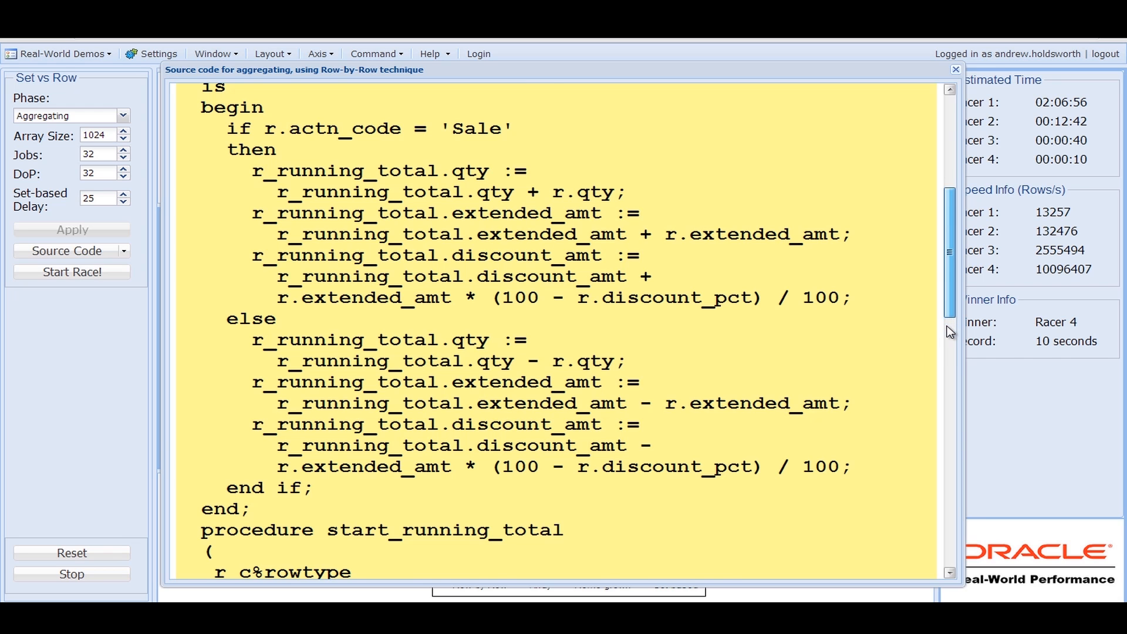
pyautogui.scroll(-3)
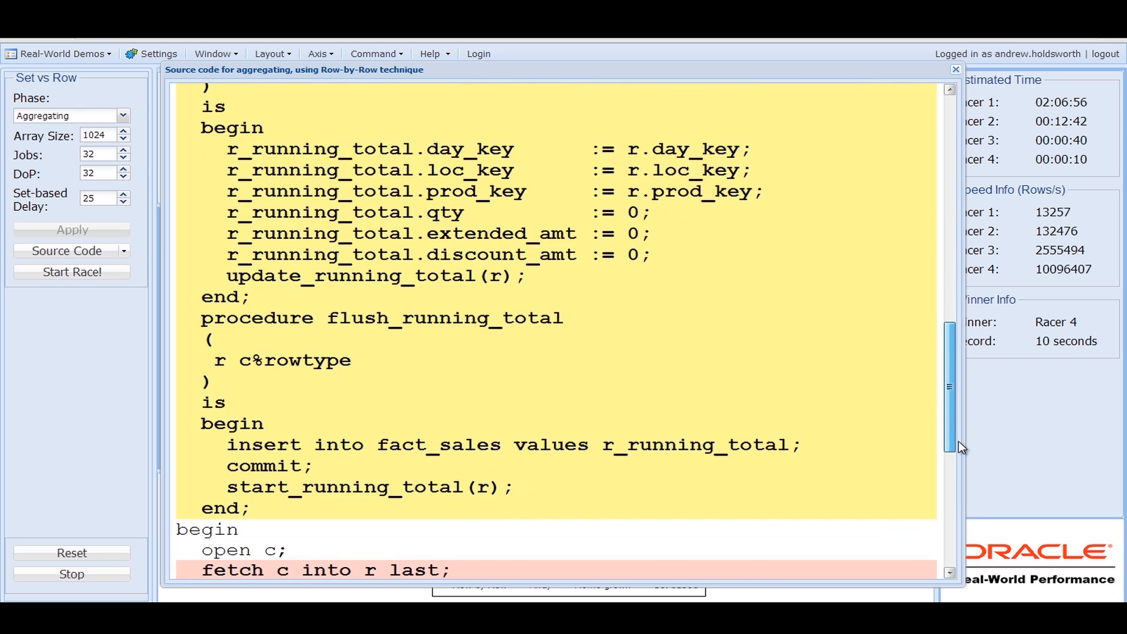
pyautogui.scroll(-3)
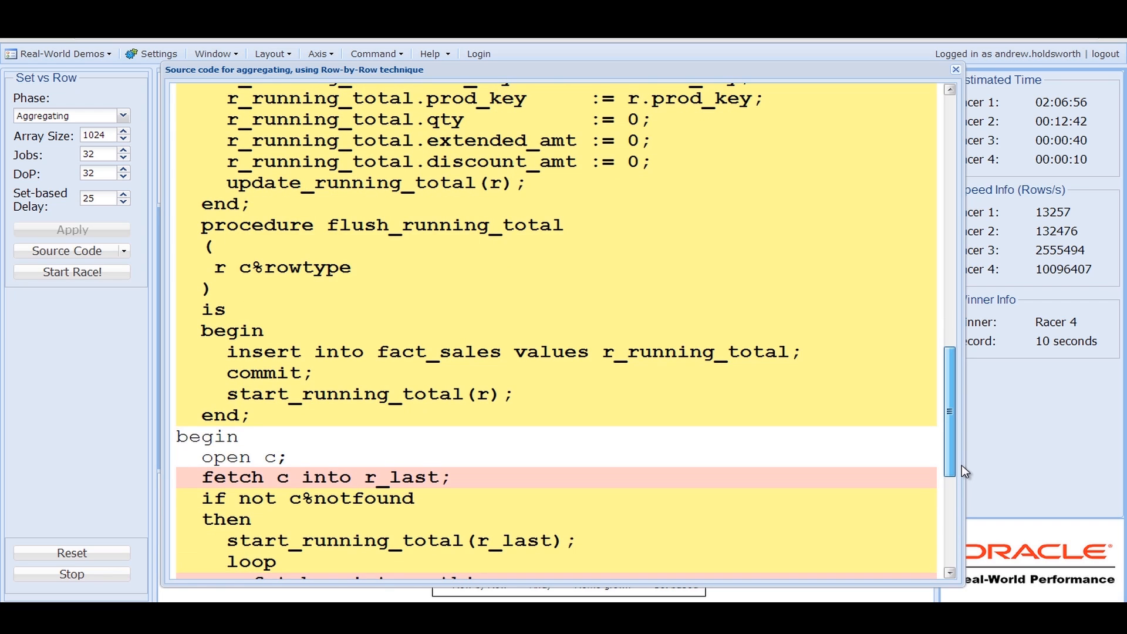
pyautogui.scroll(-3)
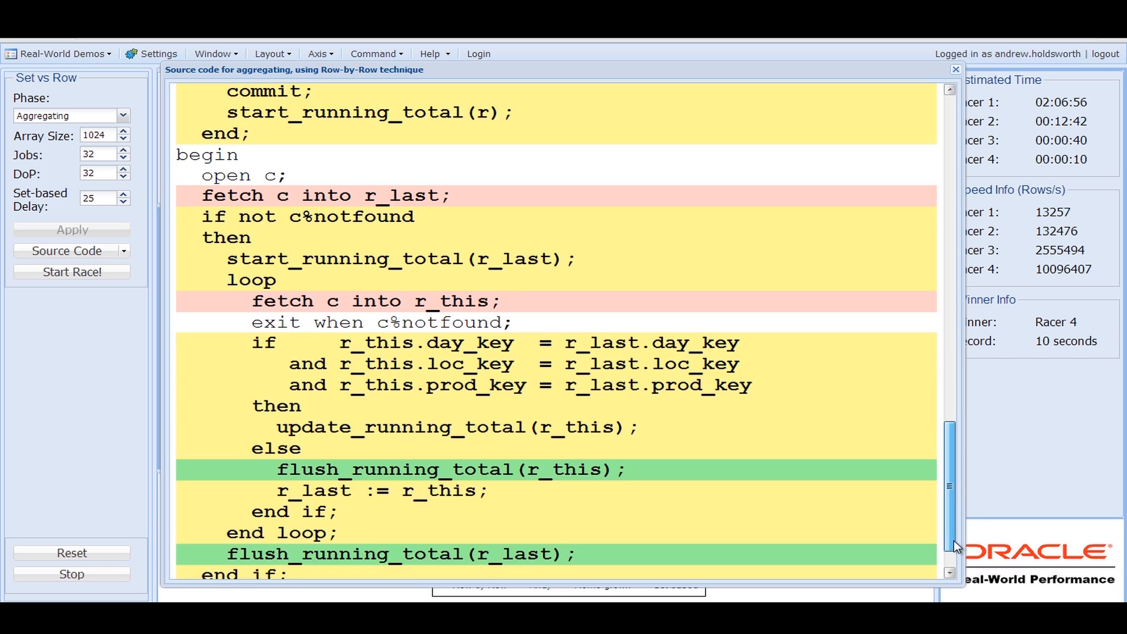
pyautogui.scroll(-3)
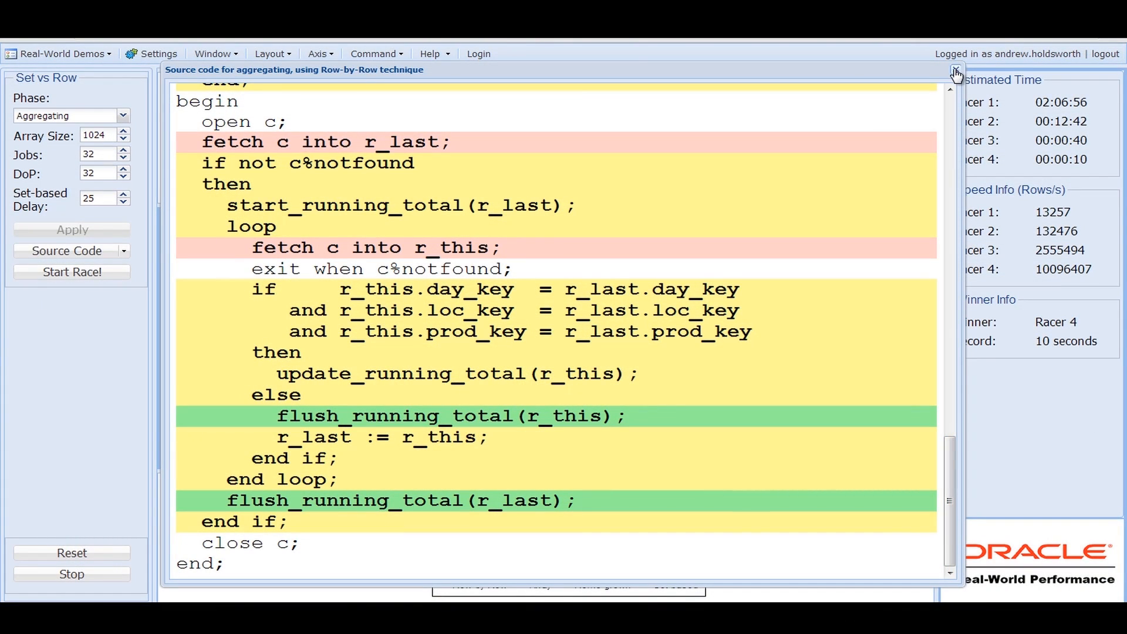
# Step: Close the Row-by-Row source code popup to return to the race charts
pyautogui.click(956, 72)
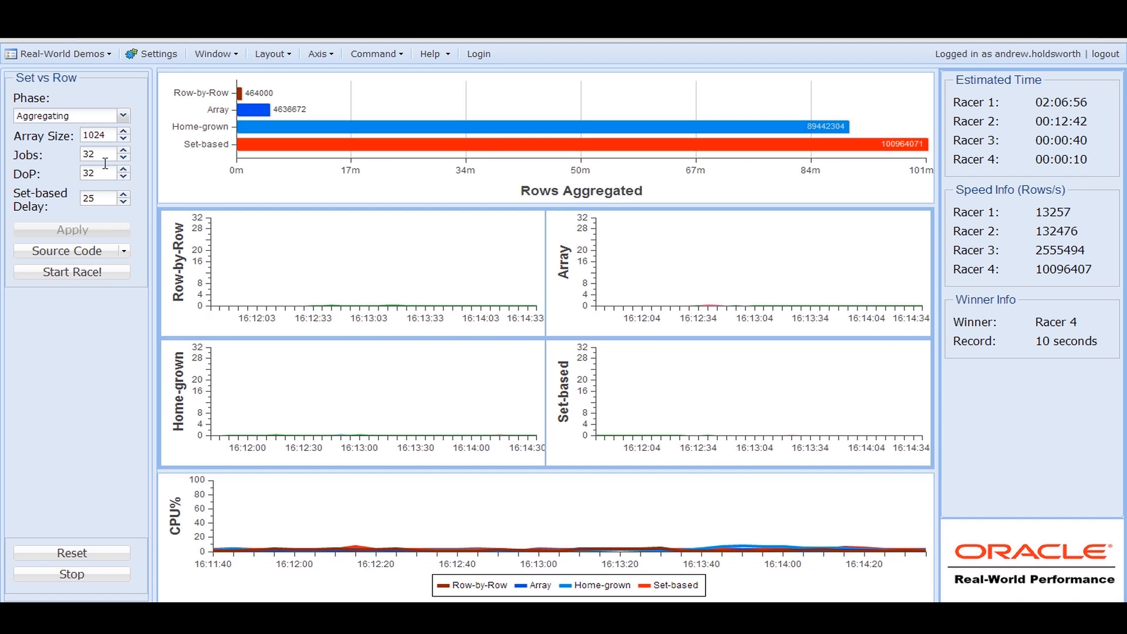
pyautogui.moveTo(297, 223)
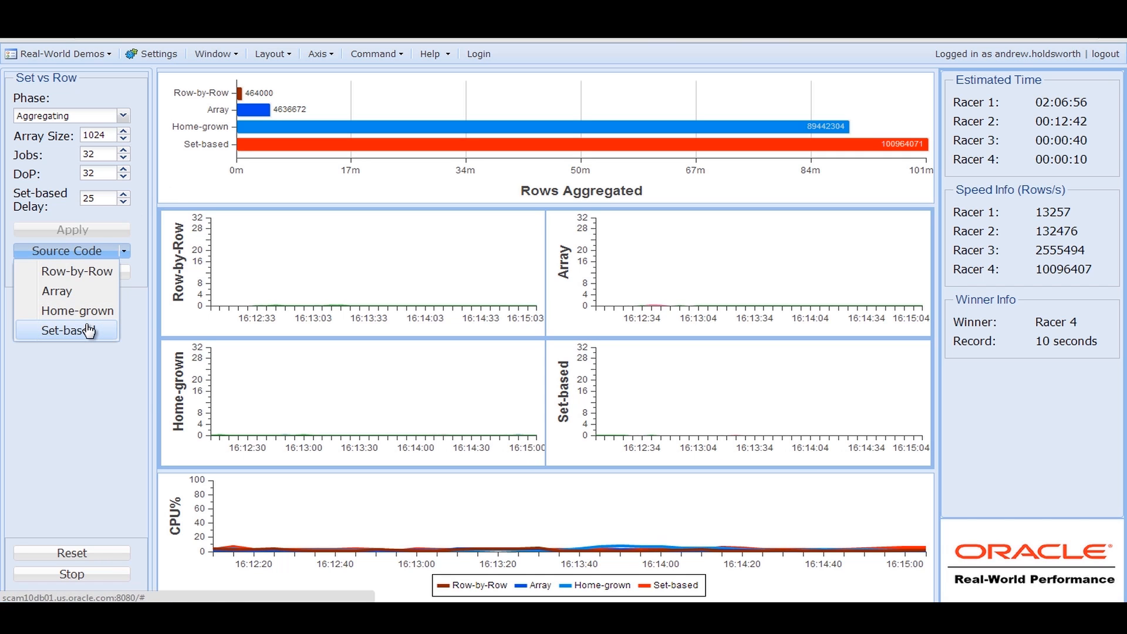
pyautogui.click(64, 330)
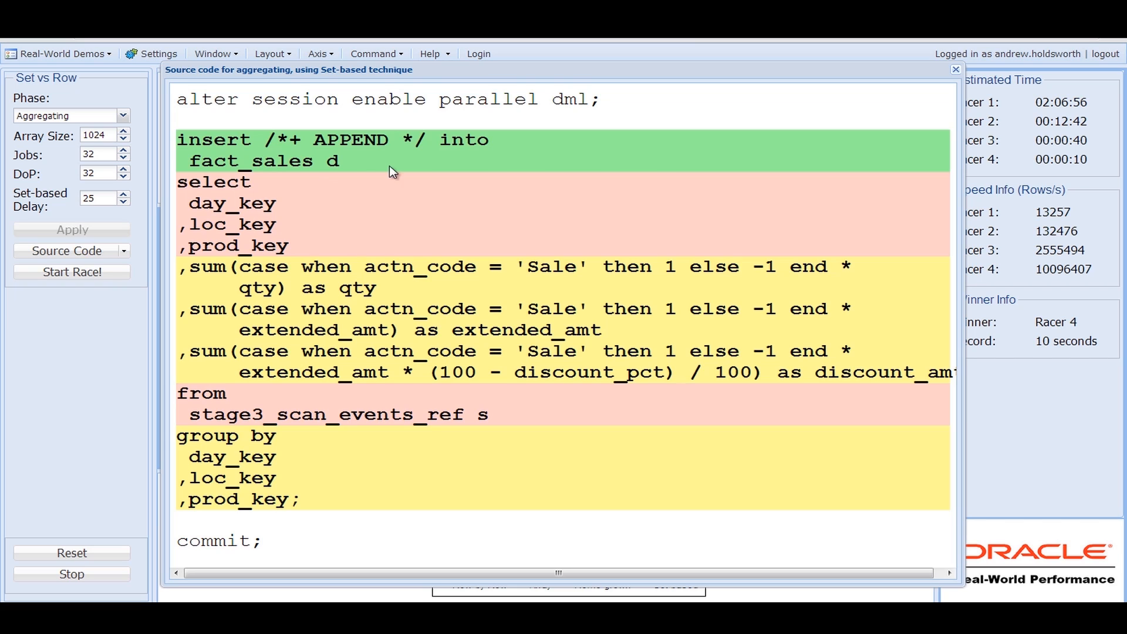
pyautogui.moveTo(899, 74)
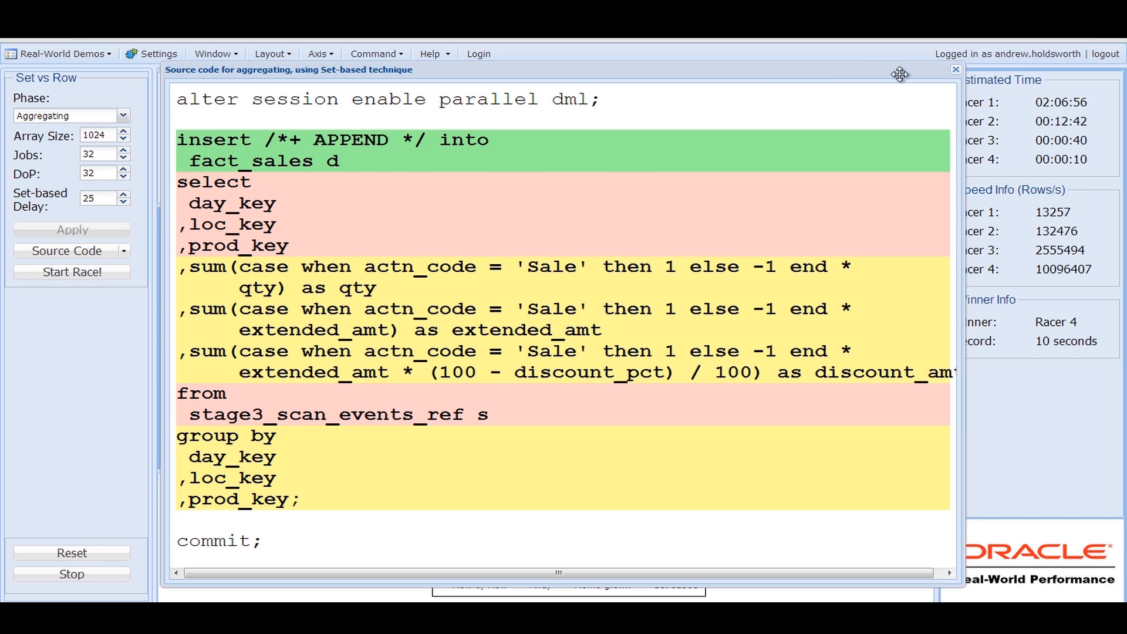
pyautogui.moveTo(900, 79)
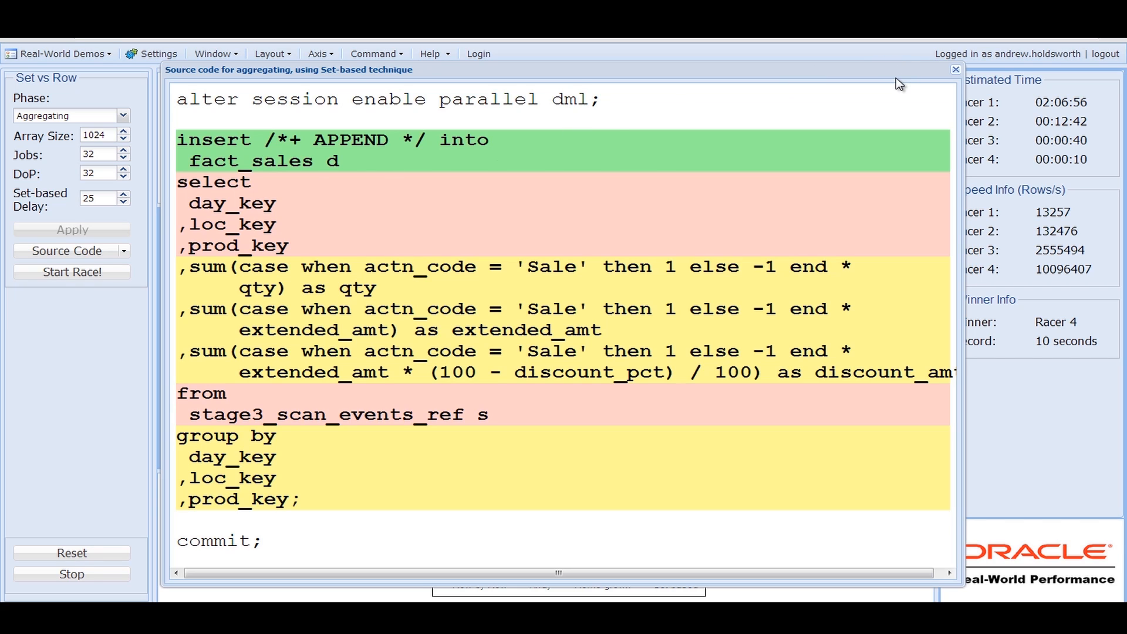
pyautogui.moveTo(891, 149)
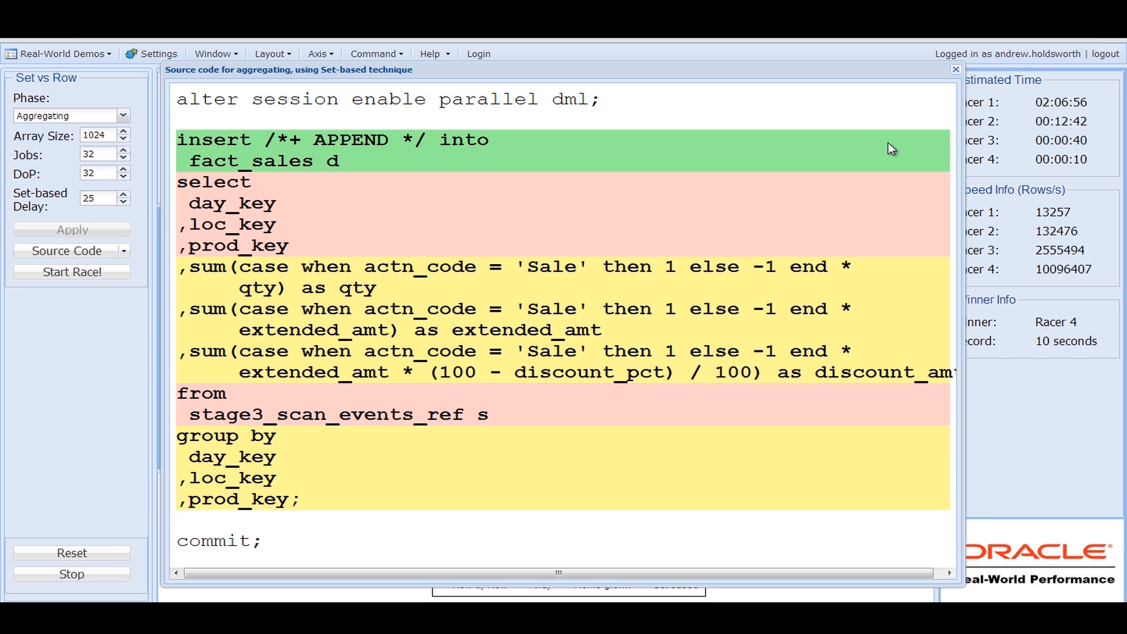
pyautogui.moveTo(957, 75)
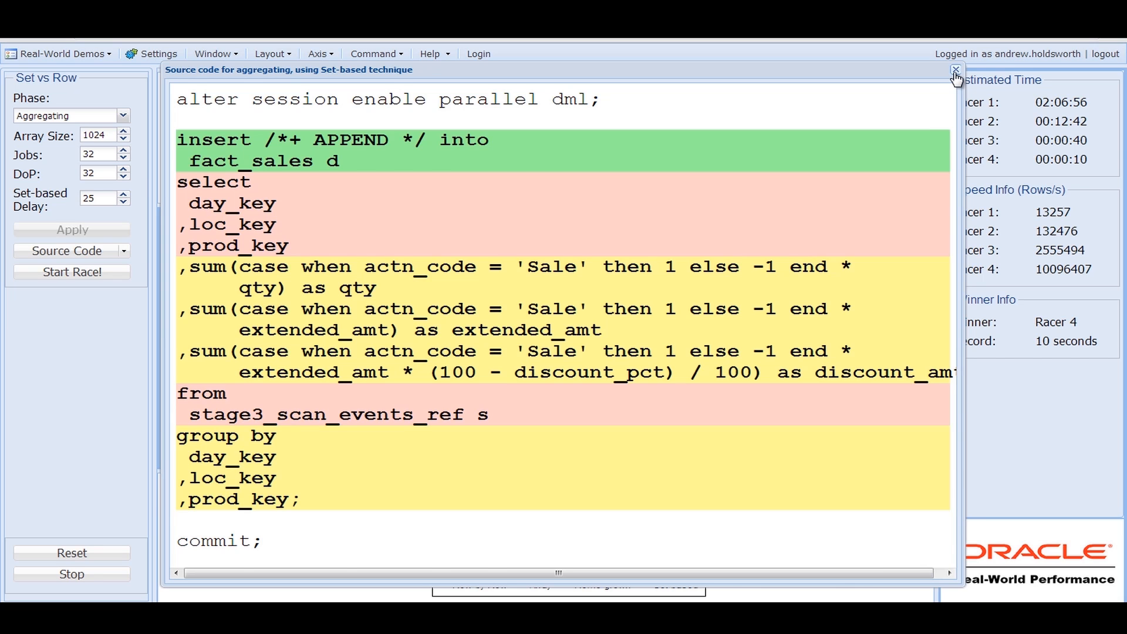
pyautogui.click(956, 71)
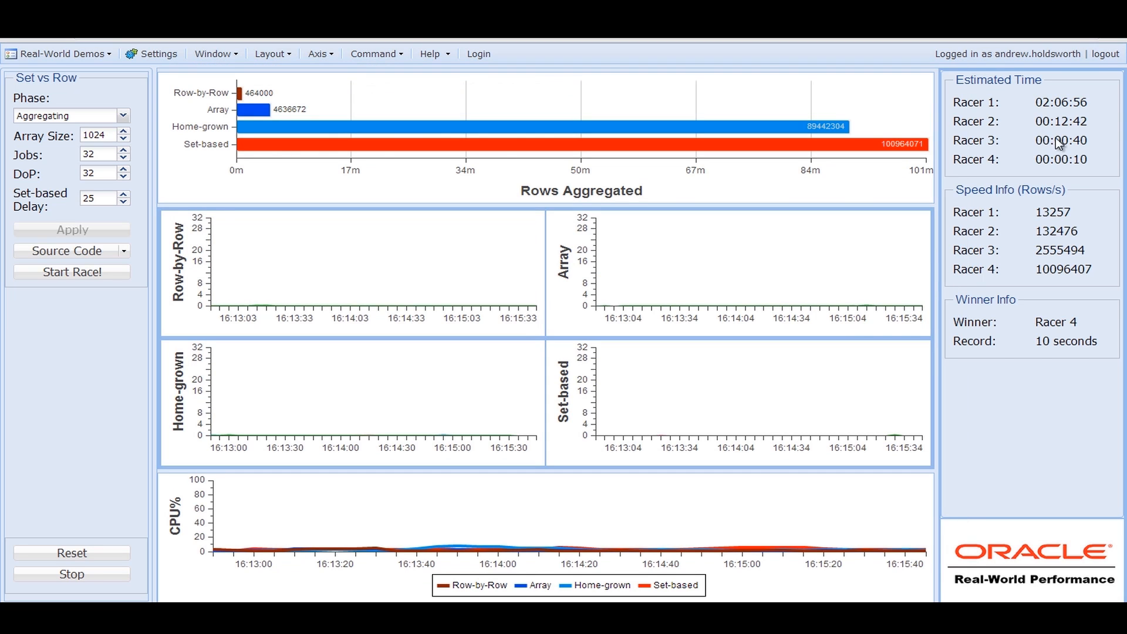